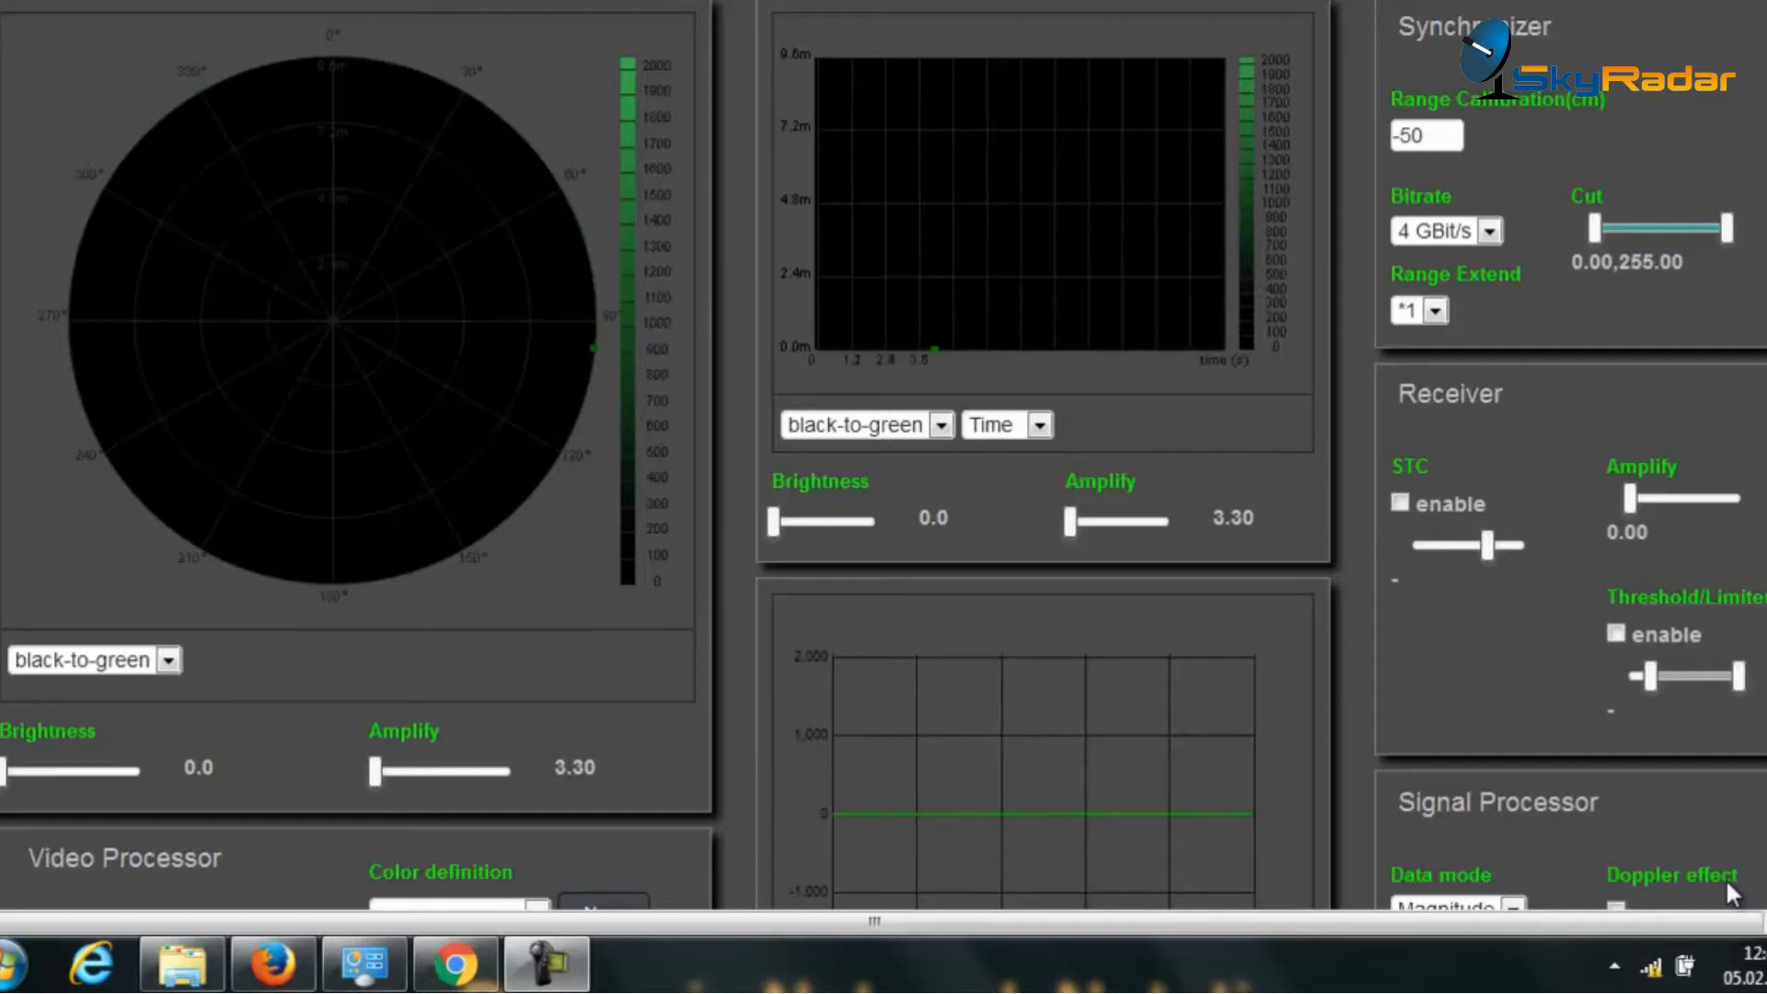
pyautogui.moveTo(1713, 795)
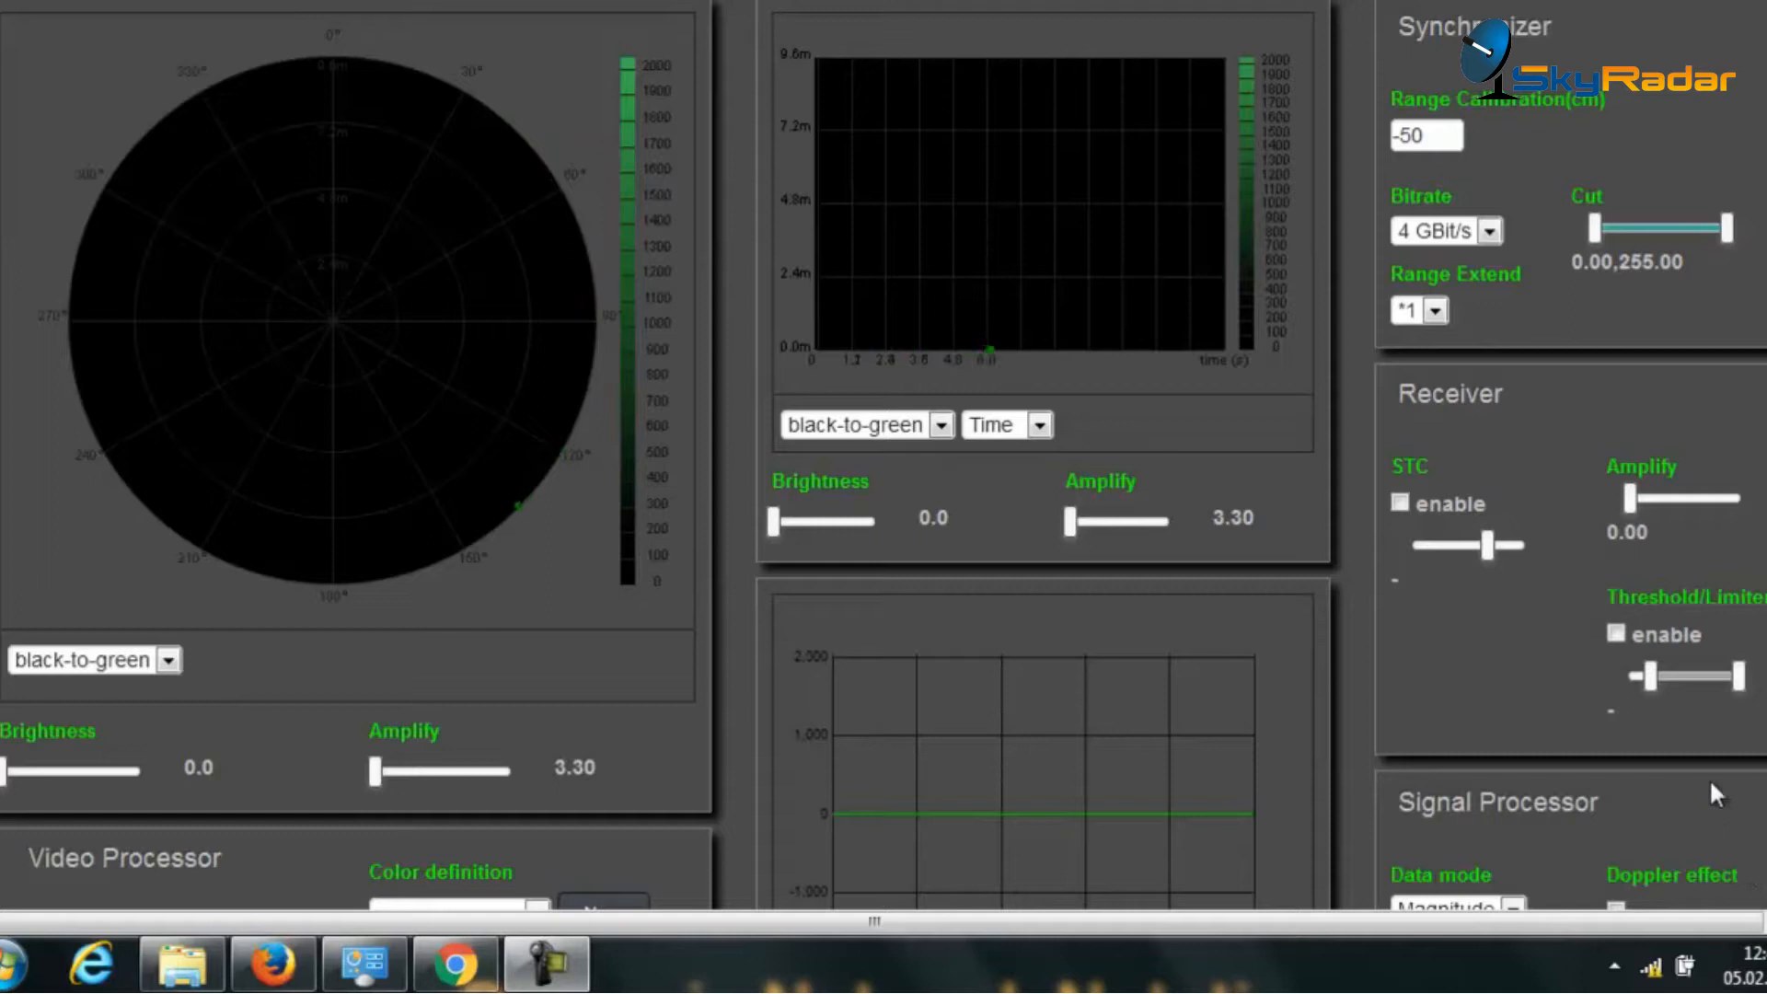
pyautogui.moveTo(1652, 603)
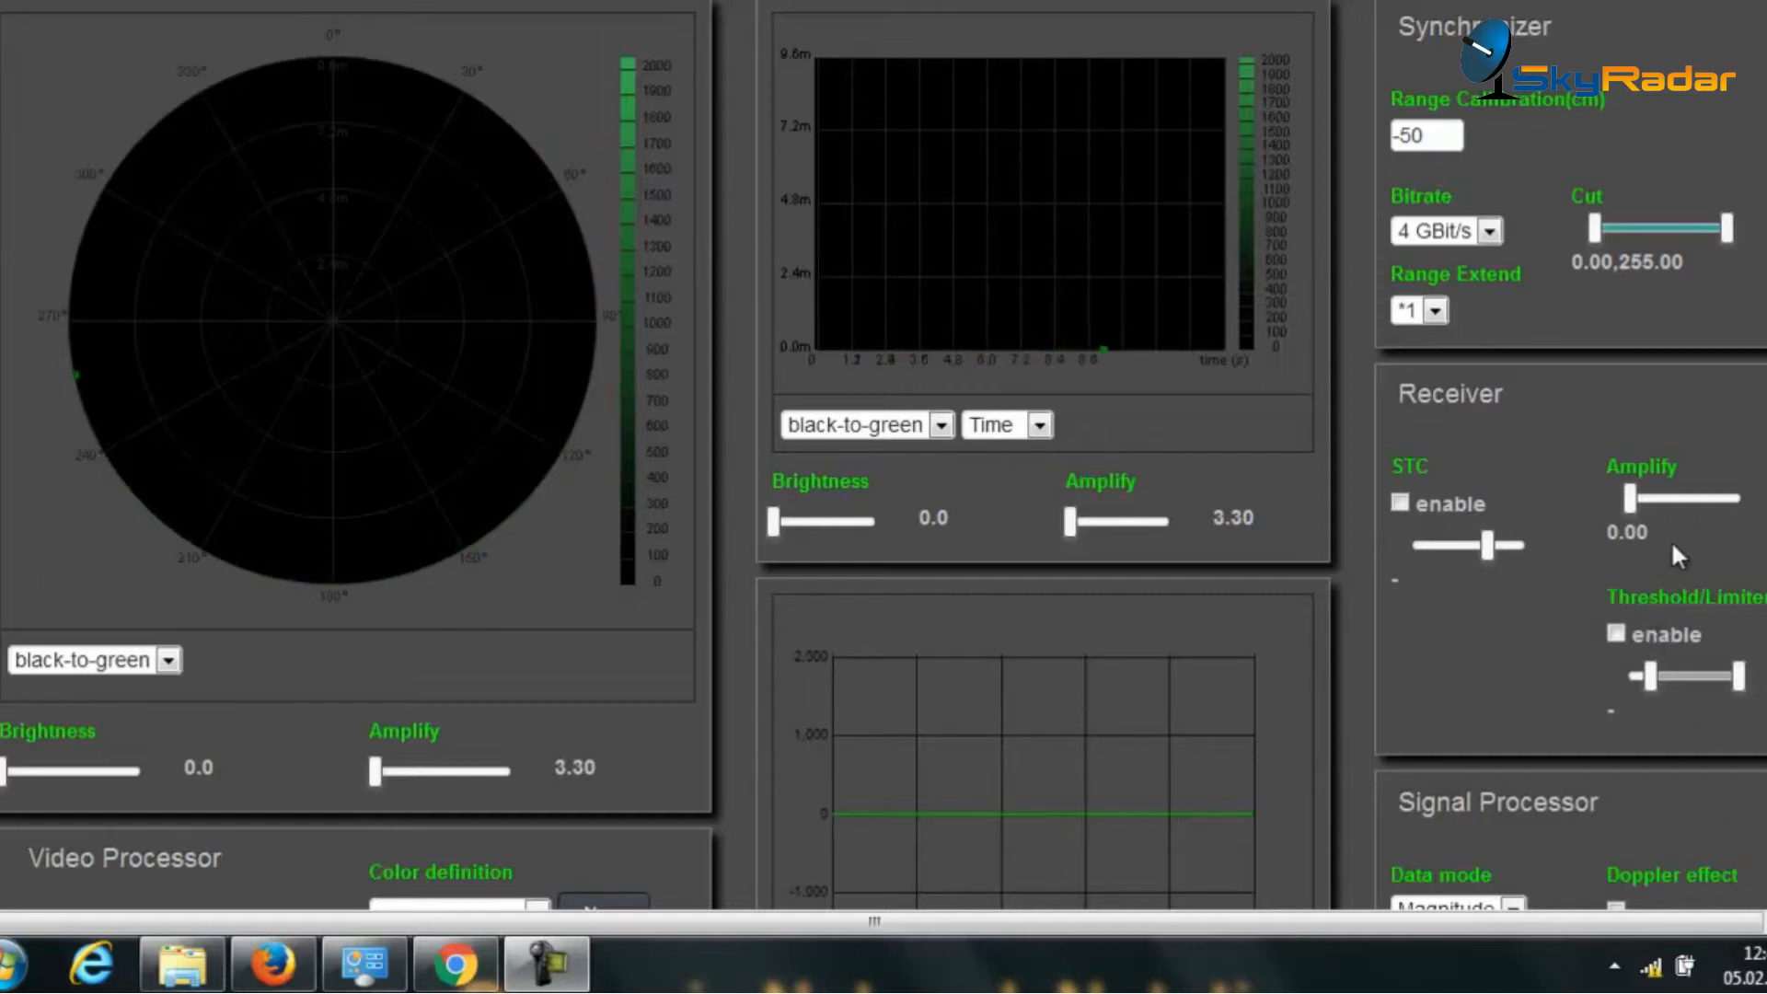
pyautogui.moveTo(1662, 521)
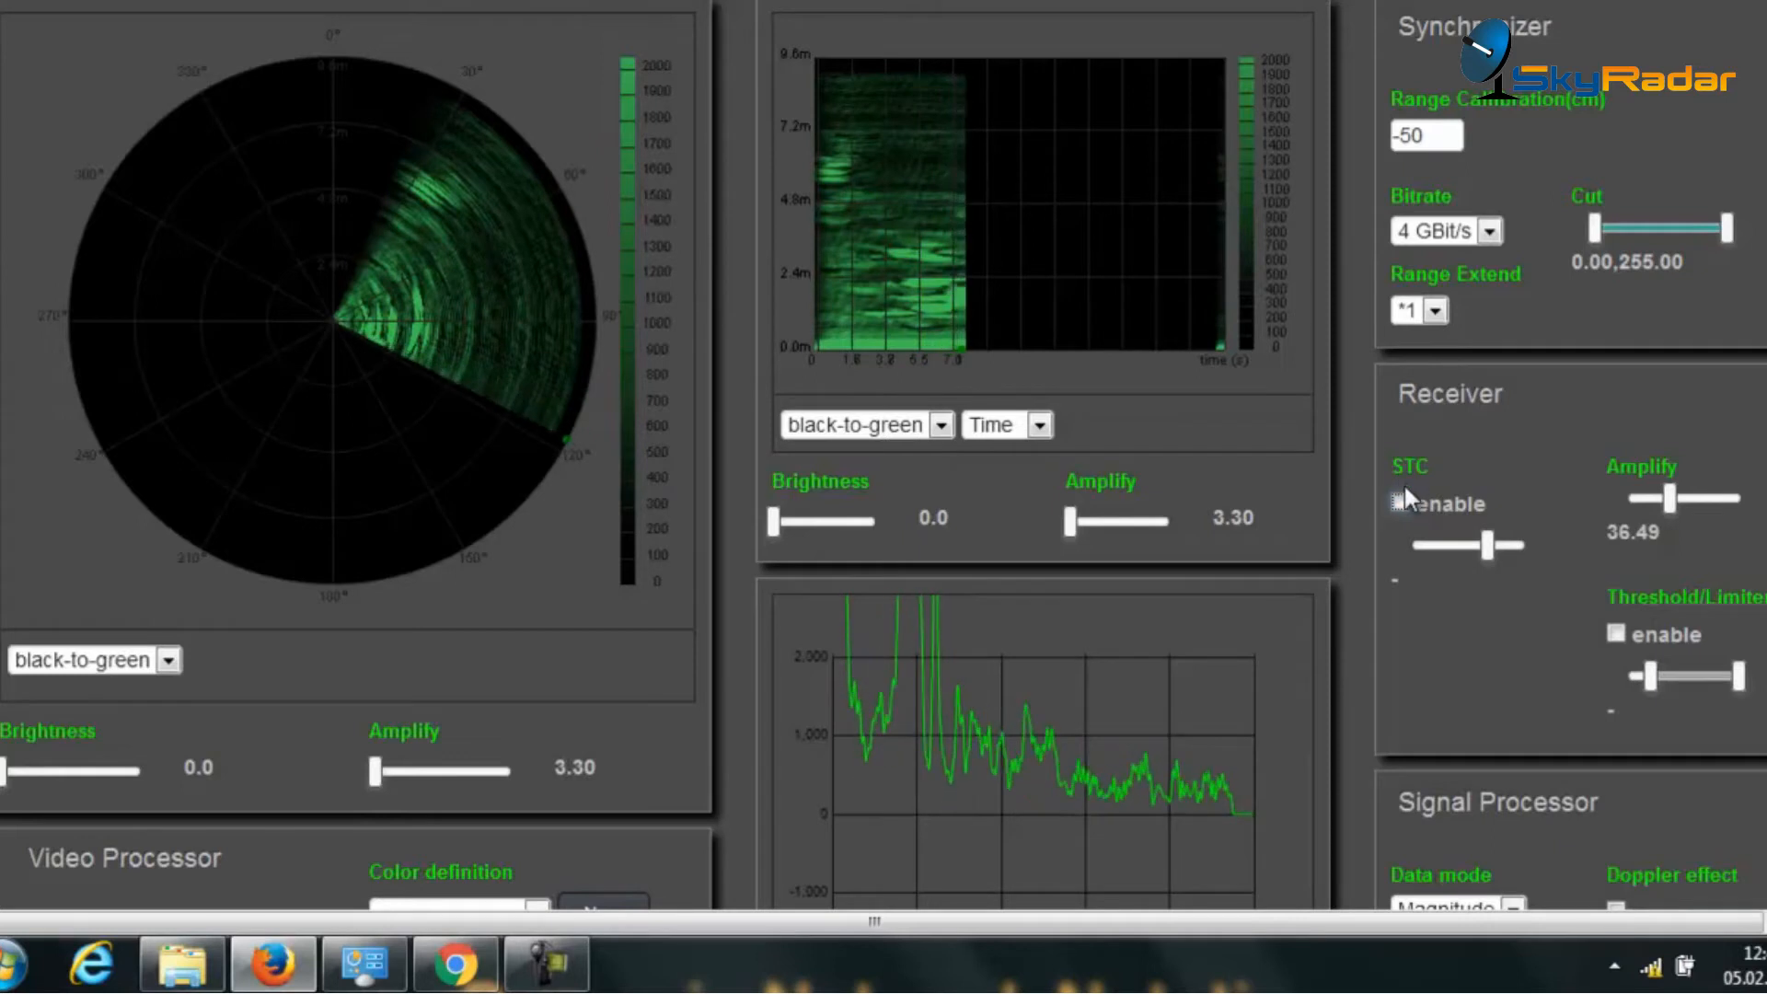
# - Enable sensitivity time control in the Receiver panel at about 3.02
pyautogui.click(1399, 504)
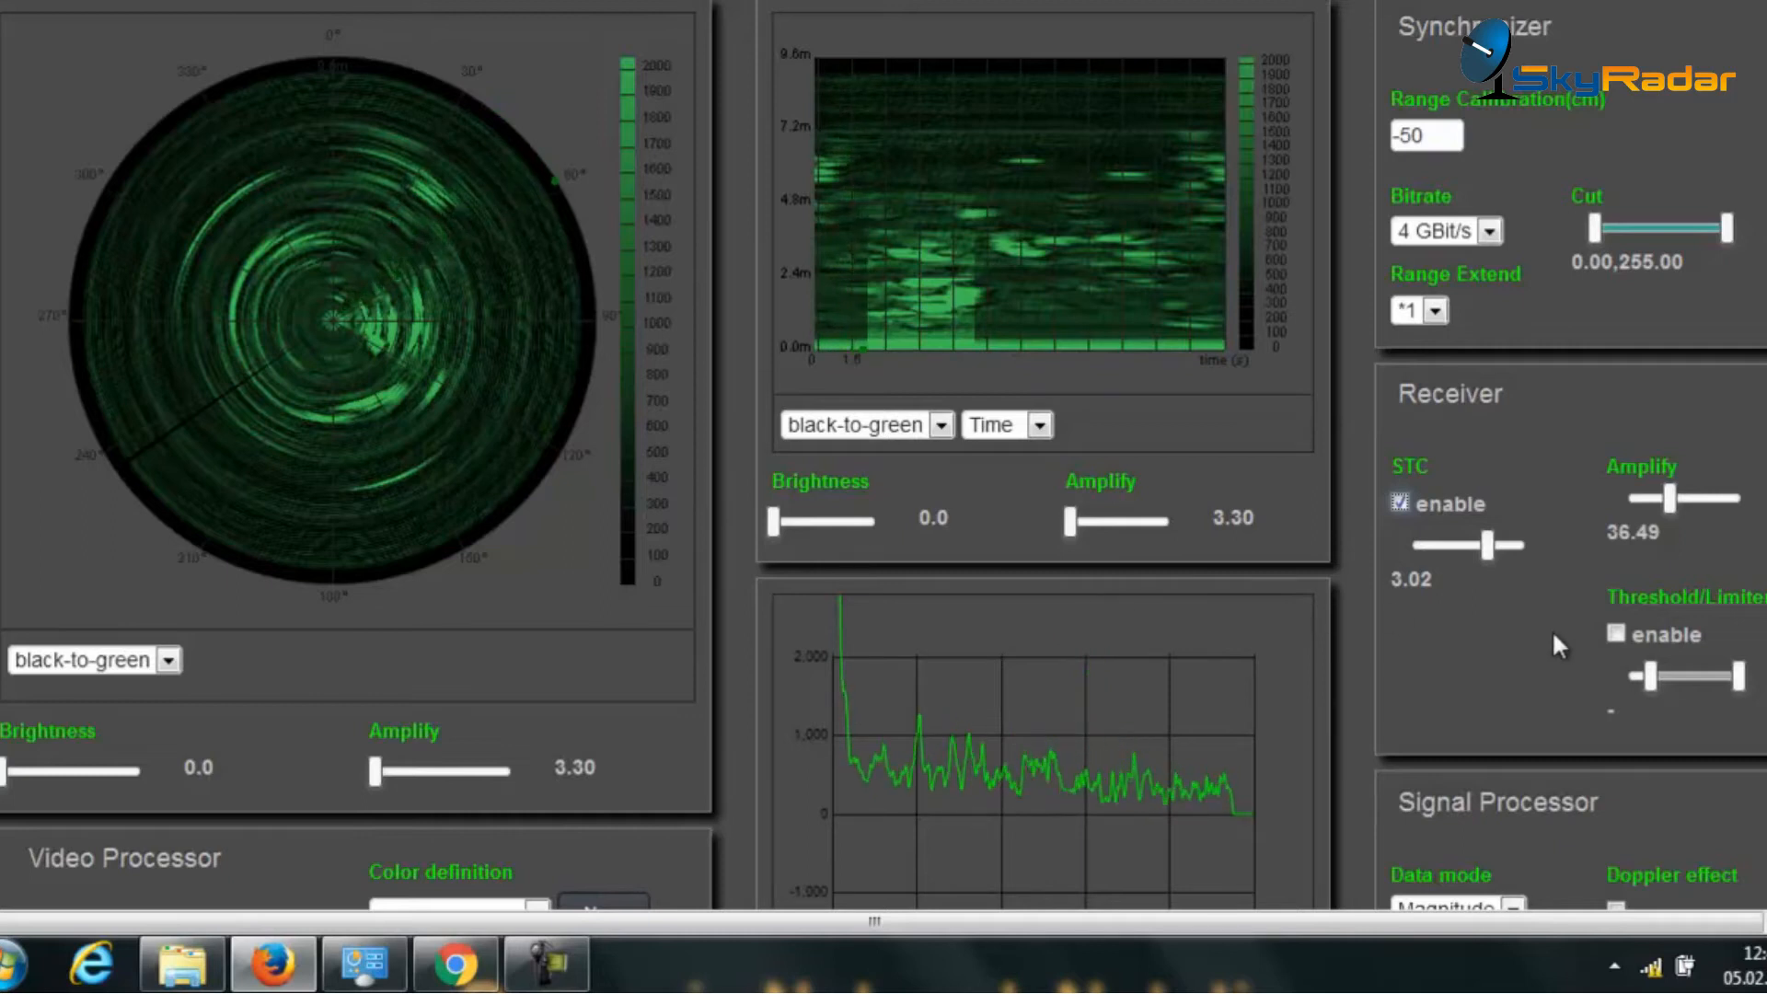
# - Enable the receiver threshold limiter at 22–100 so only strong object peaks remain
pyautogui.click(1609, 634)
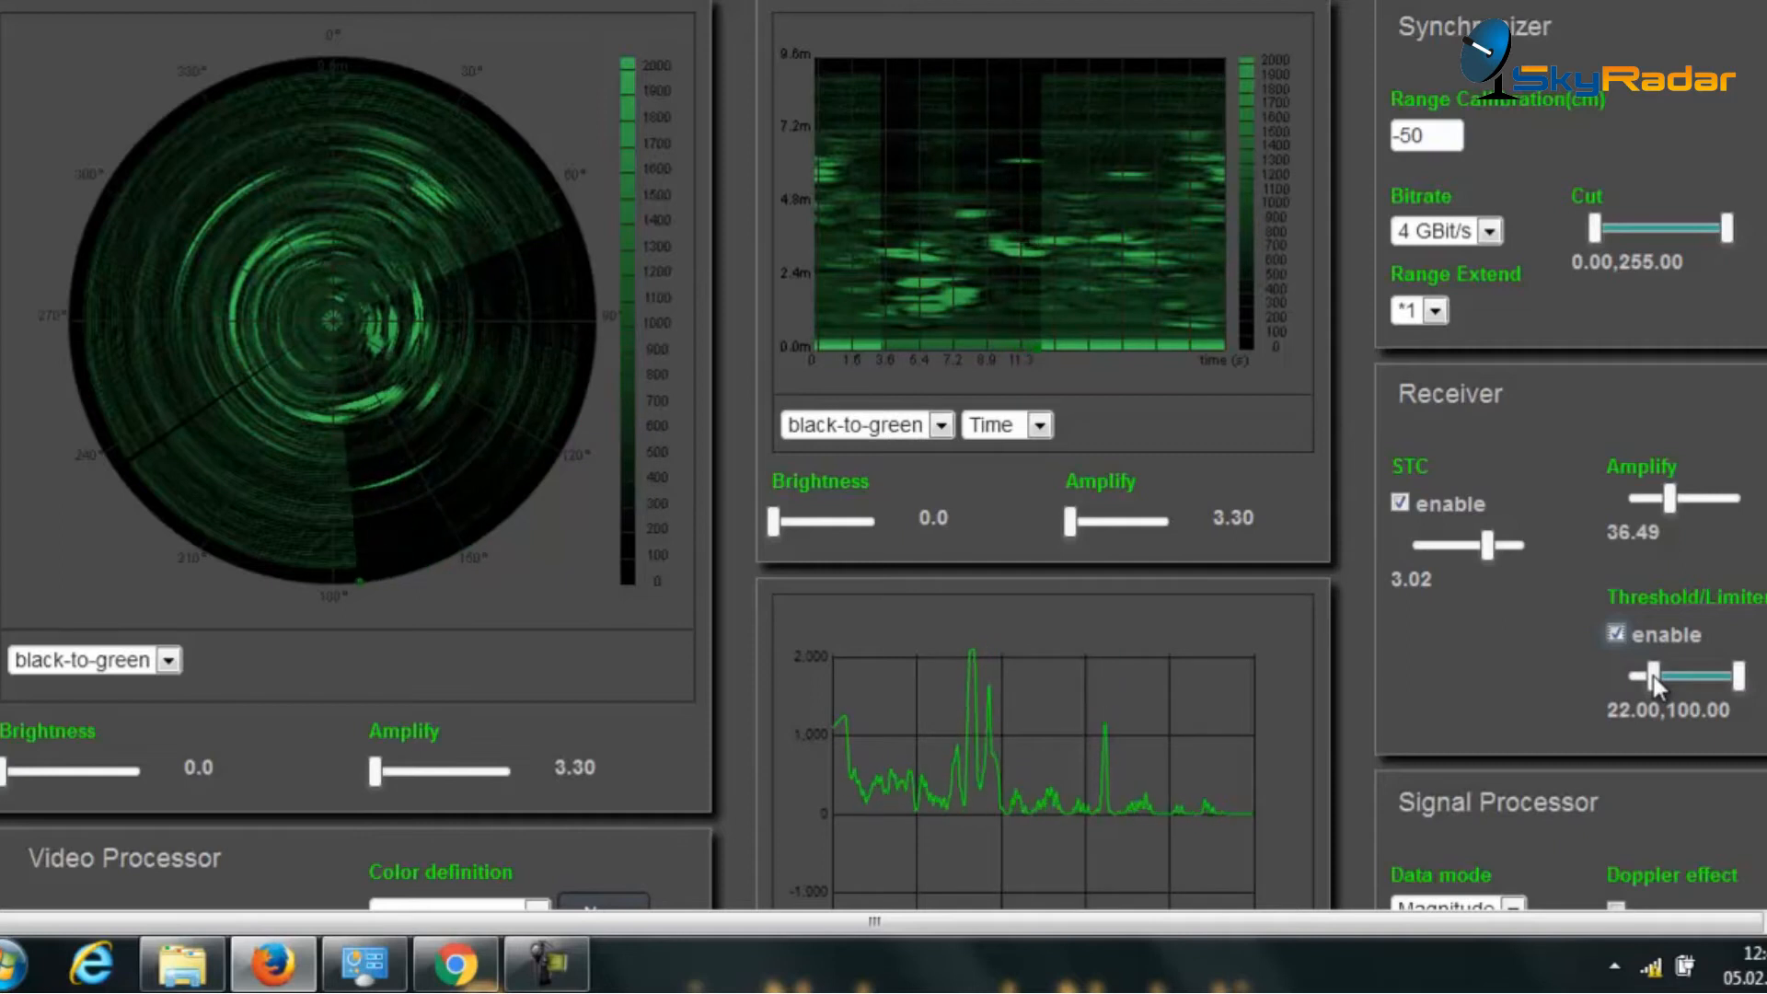
pyautogui.moveTo(405, 449)
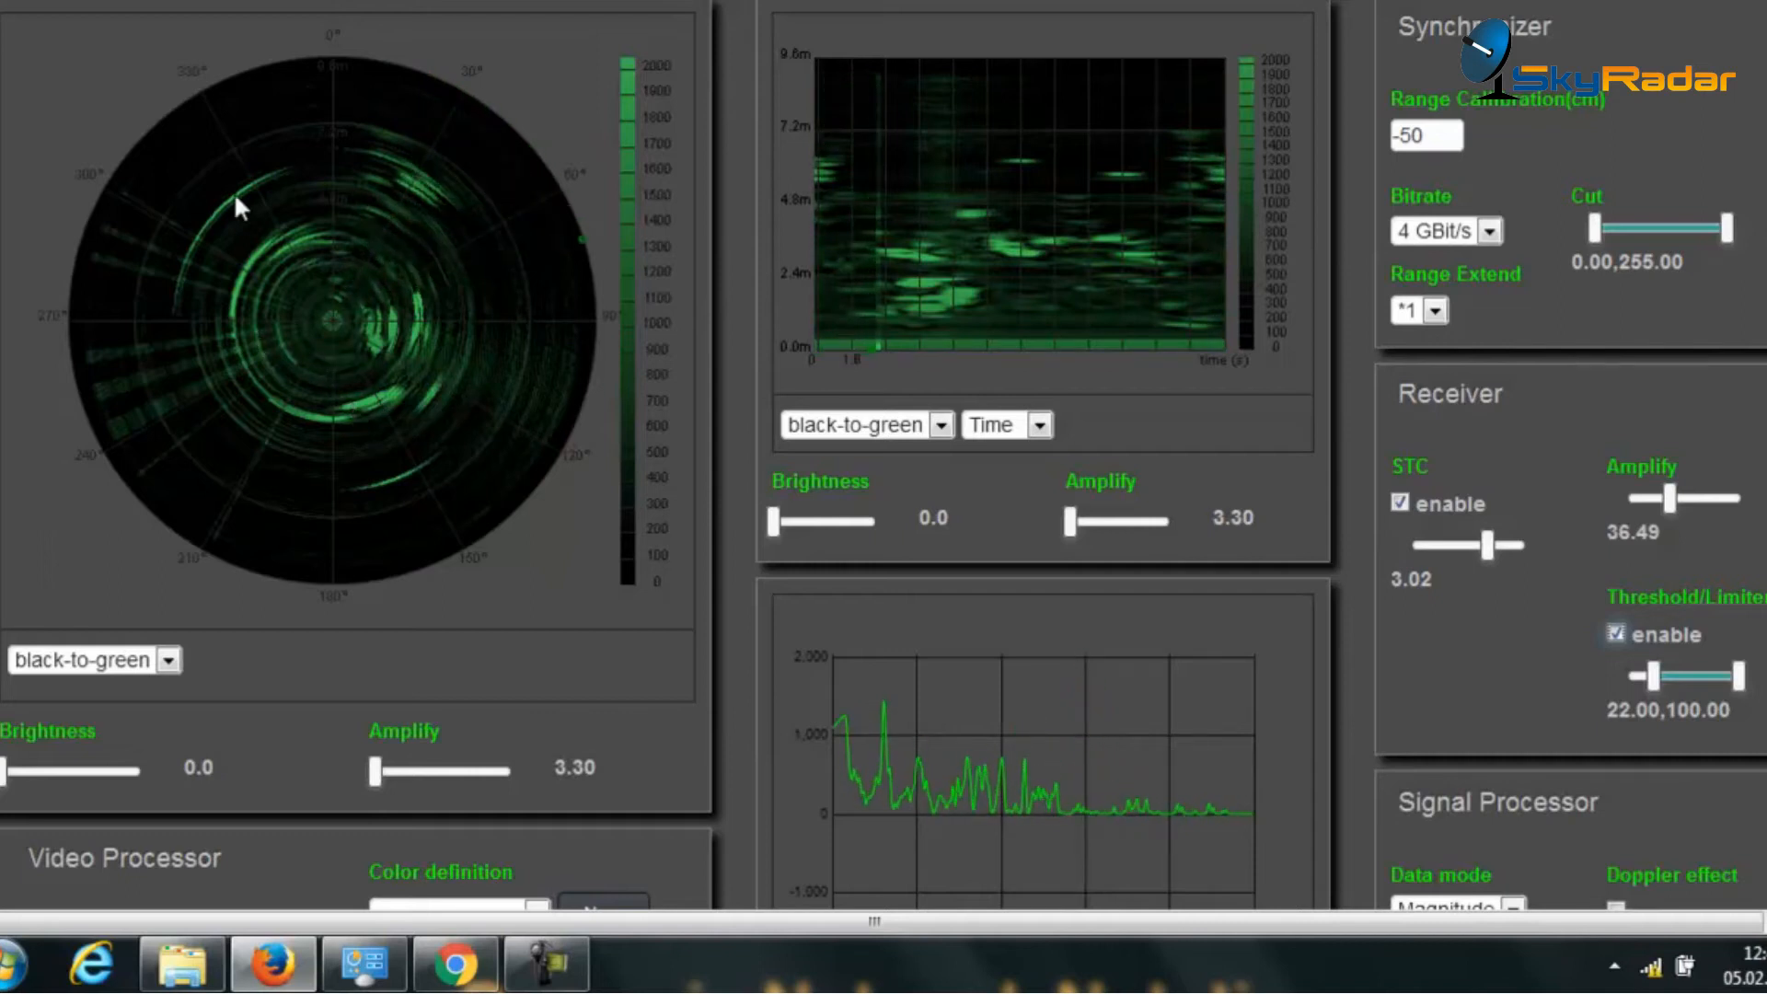
pyautogui.moveTo(1056, 261)
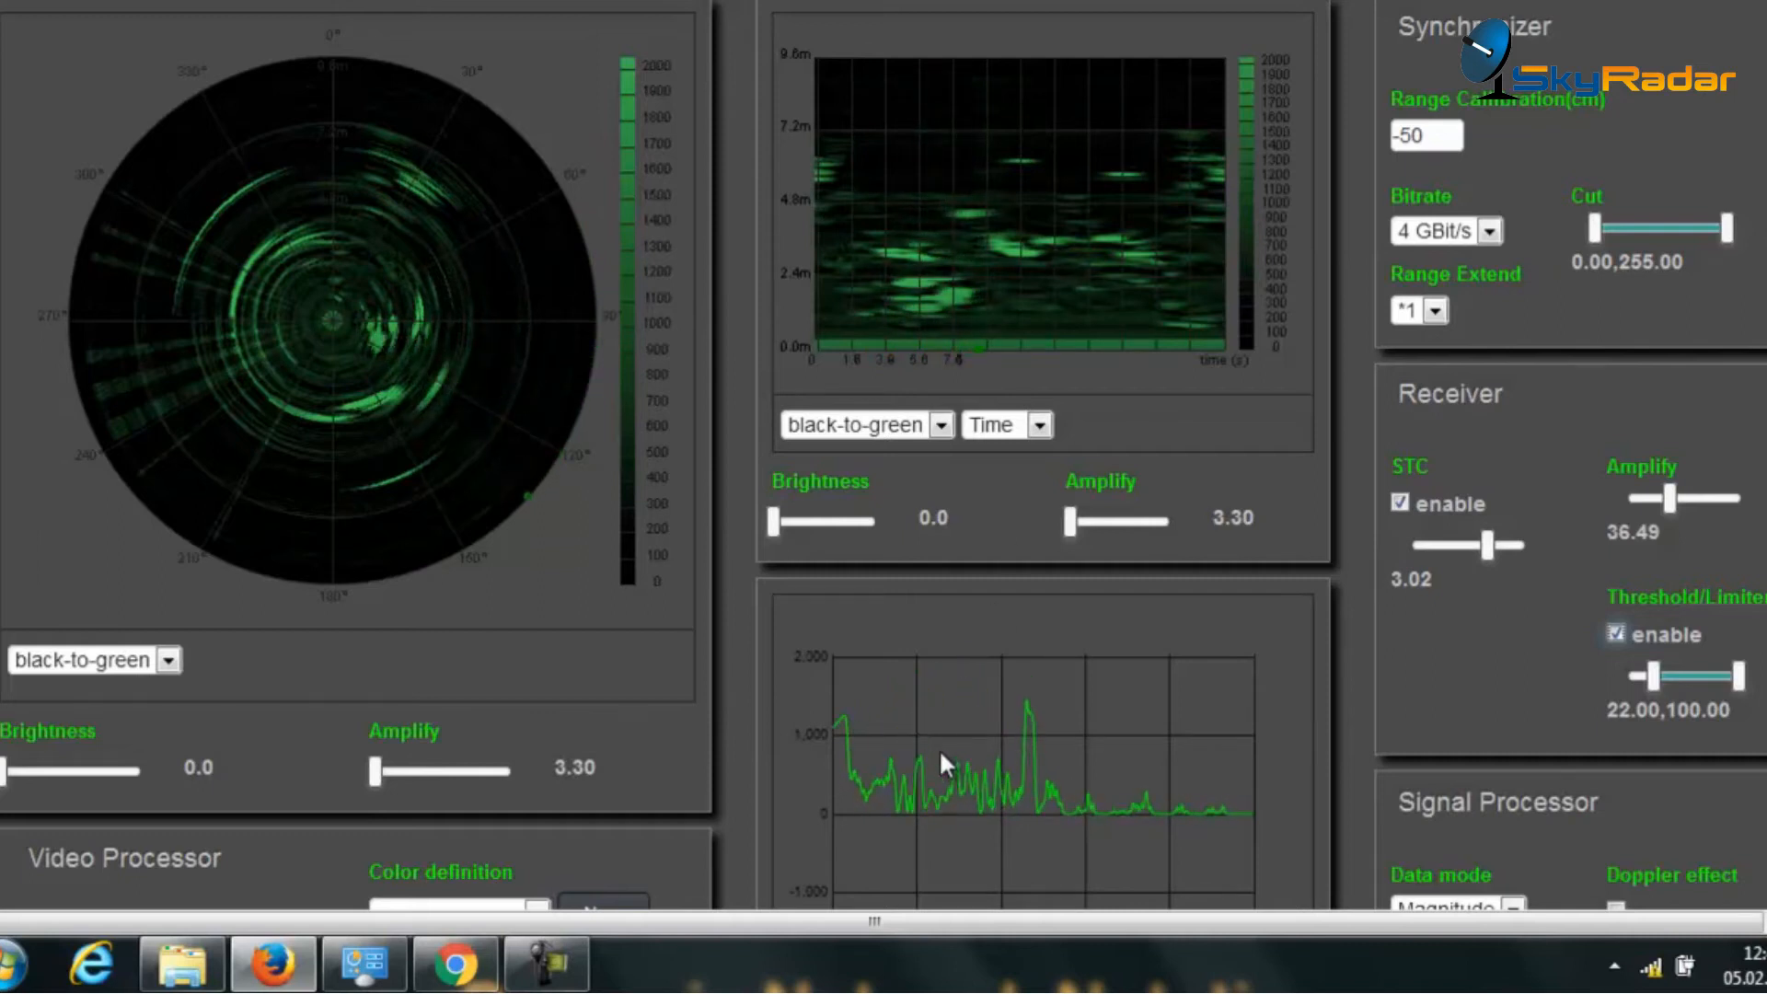
pyautogui.moveTo(880, 764)
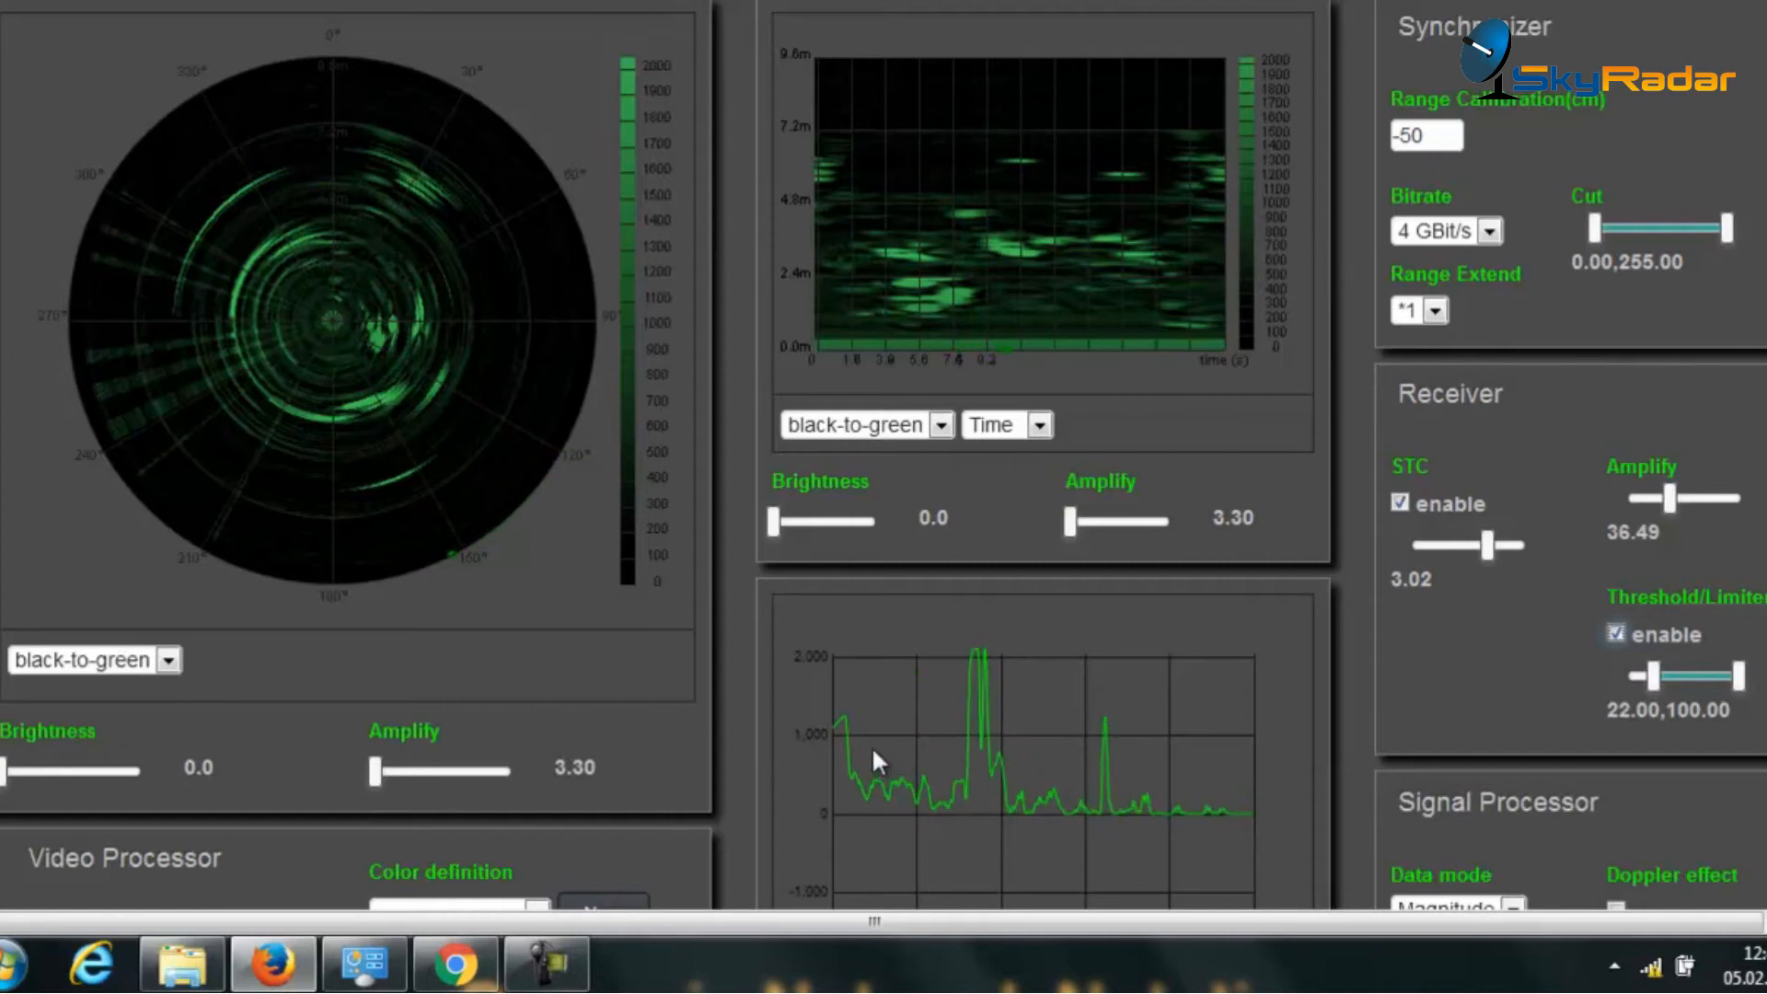